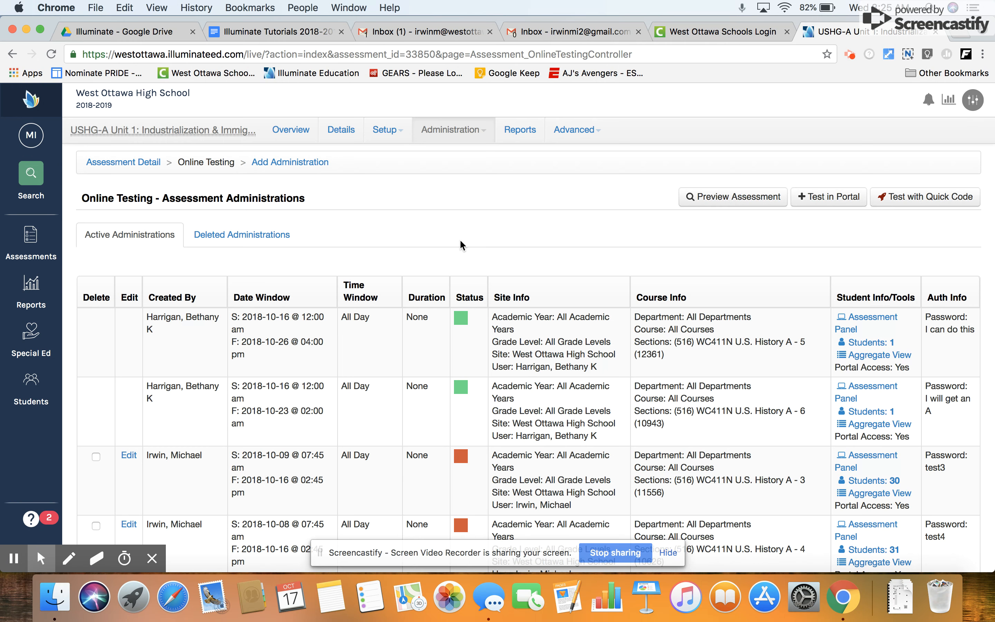
mouse_move(454, 307)
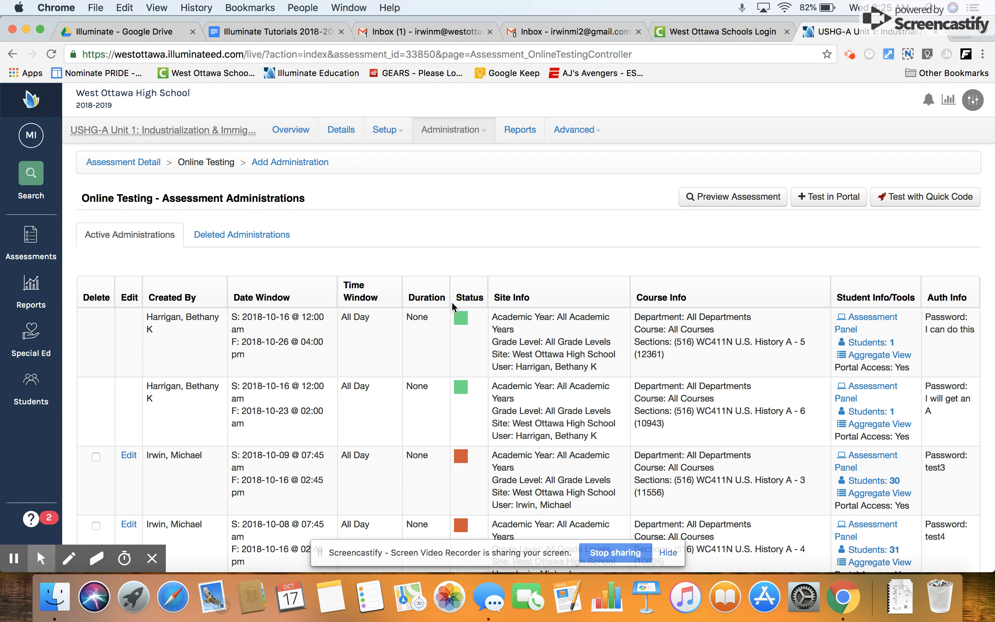
mouse_move(828, 200)
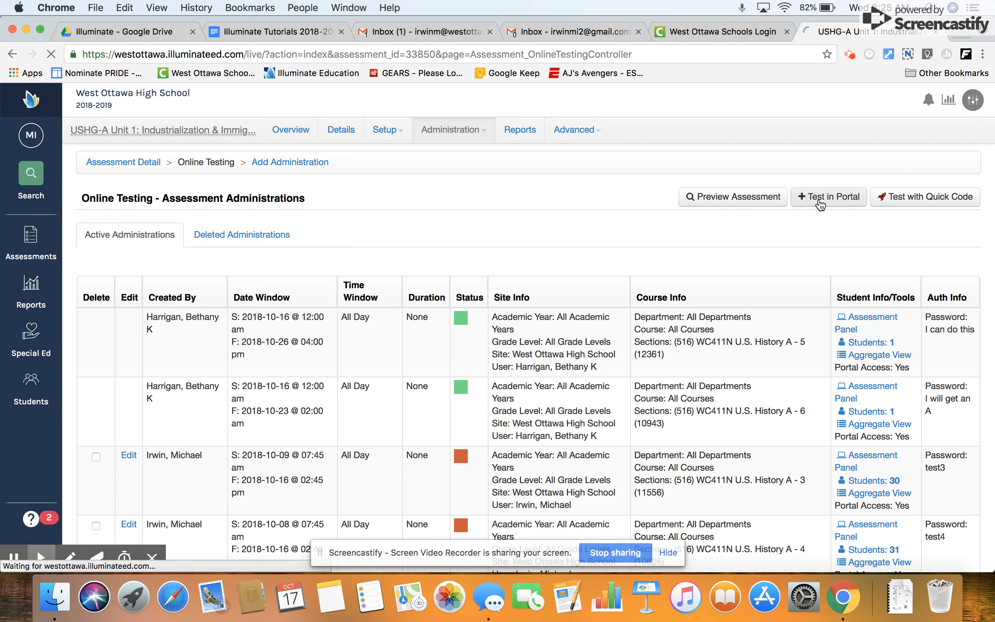
Start a new administration with the testing window on 10/17/2018 from 7:45 AM to 8:50 AM
left_click(828, 197)
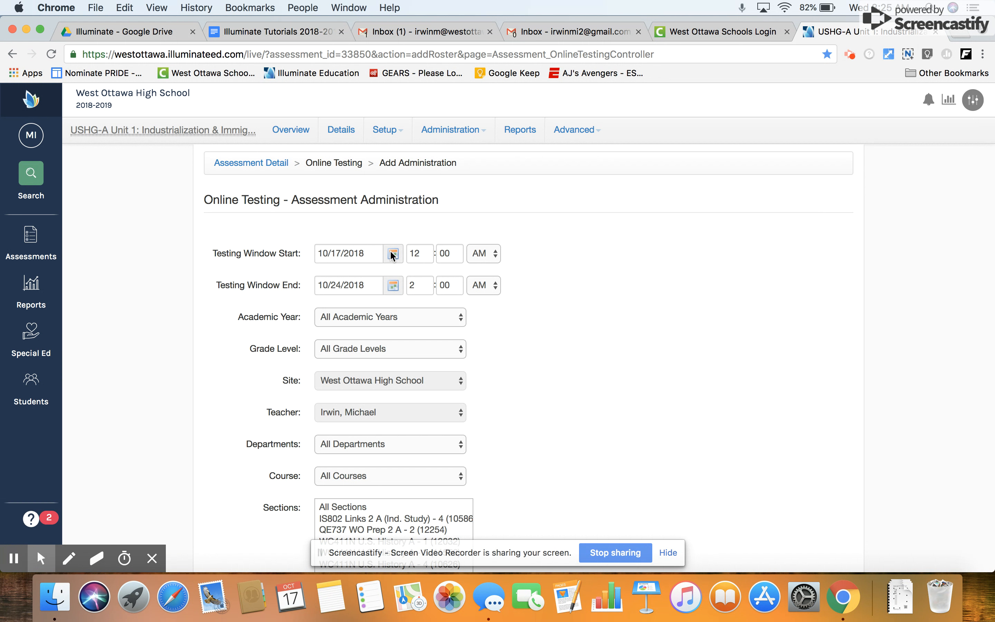
mouse_move(393, 253)
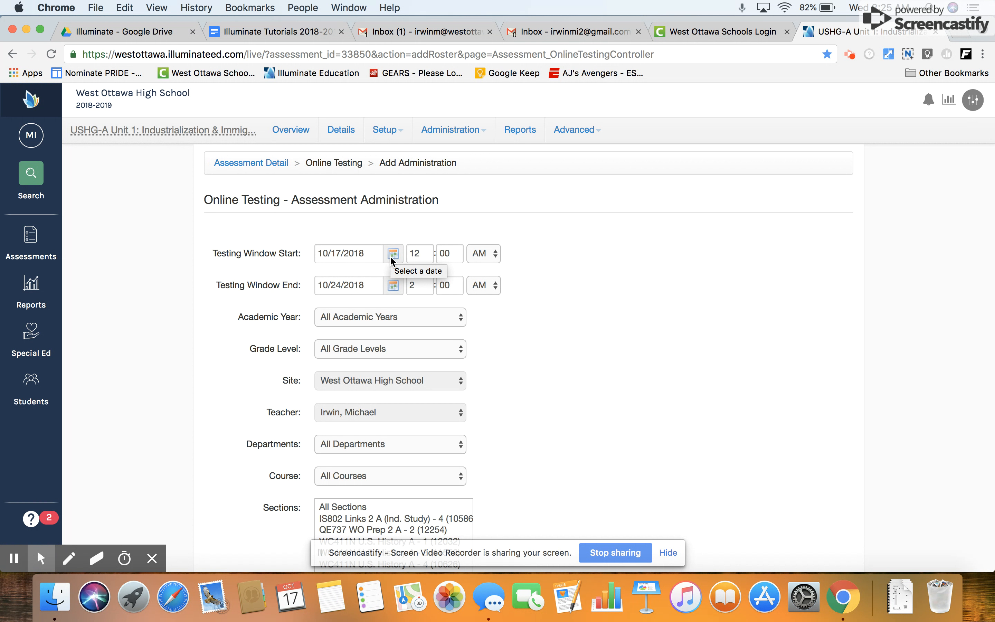
left_click(393, 253)
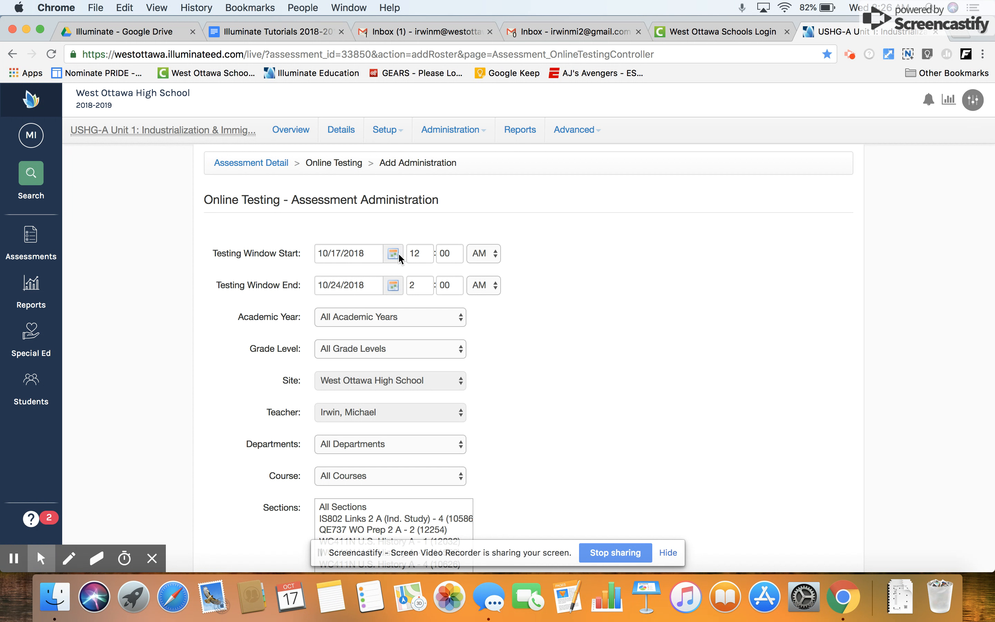
mouse_move(435, 253)
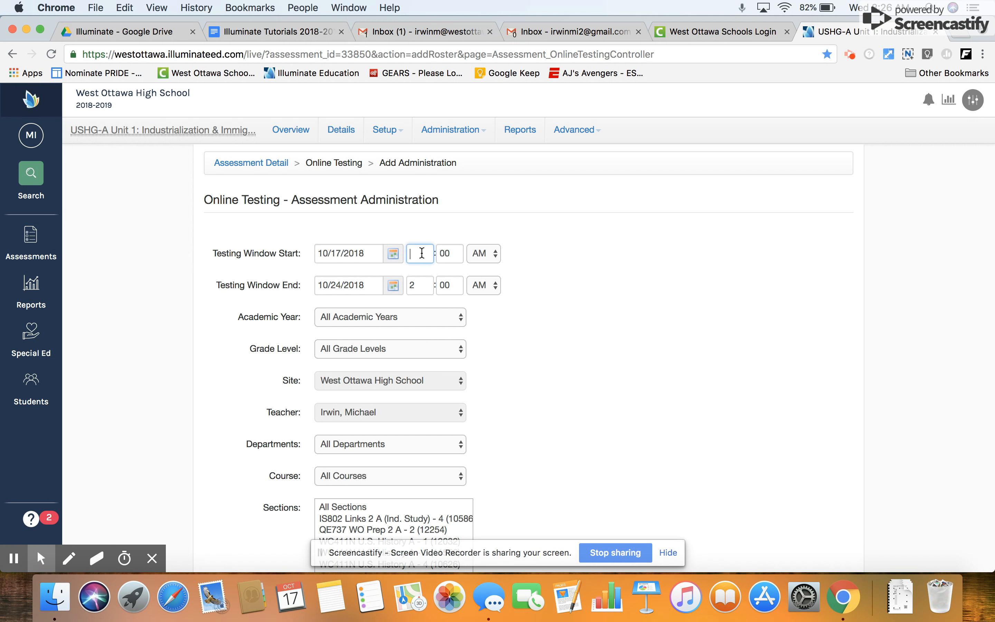
type("7")
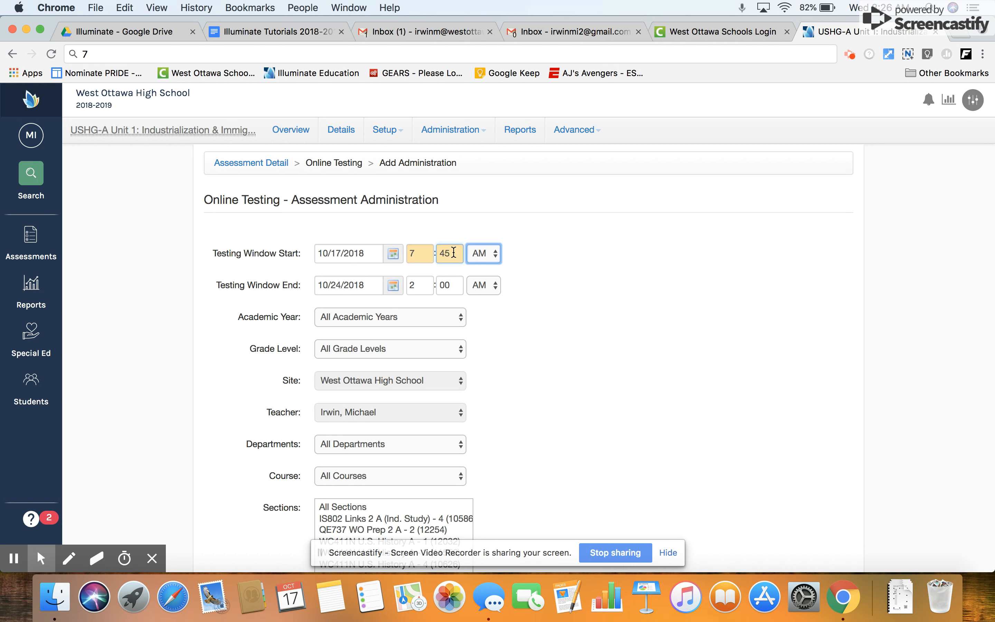
left_click(420, 284)
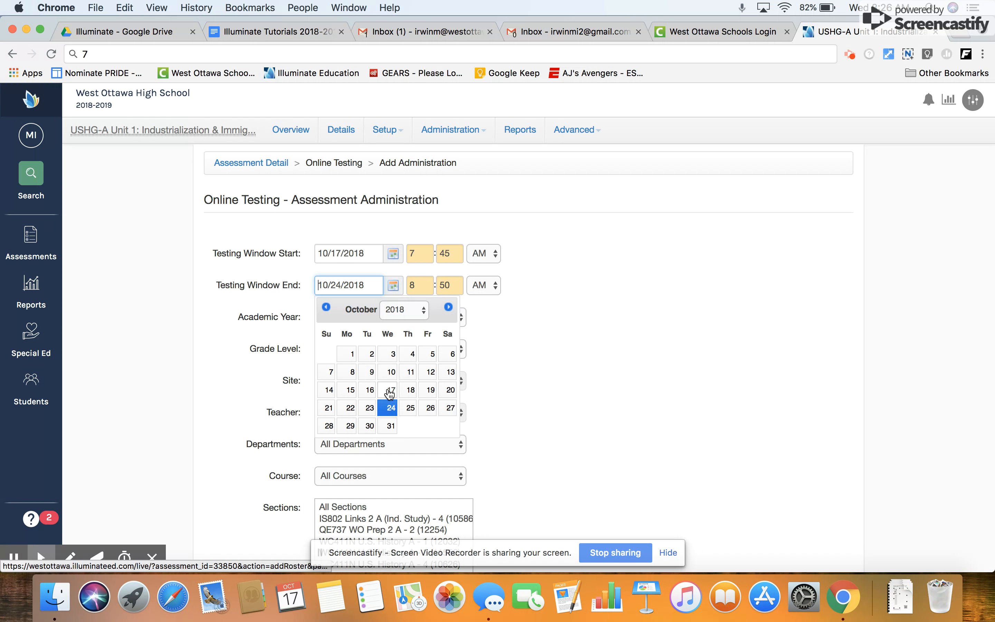
Set the testing window end date to 10/17/2018, matching the start date
left_click(391, 389)
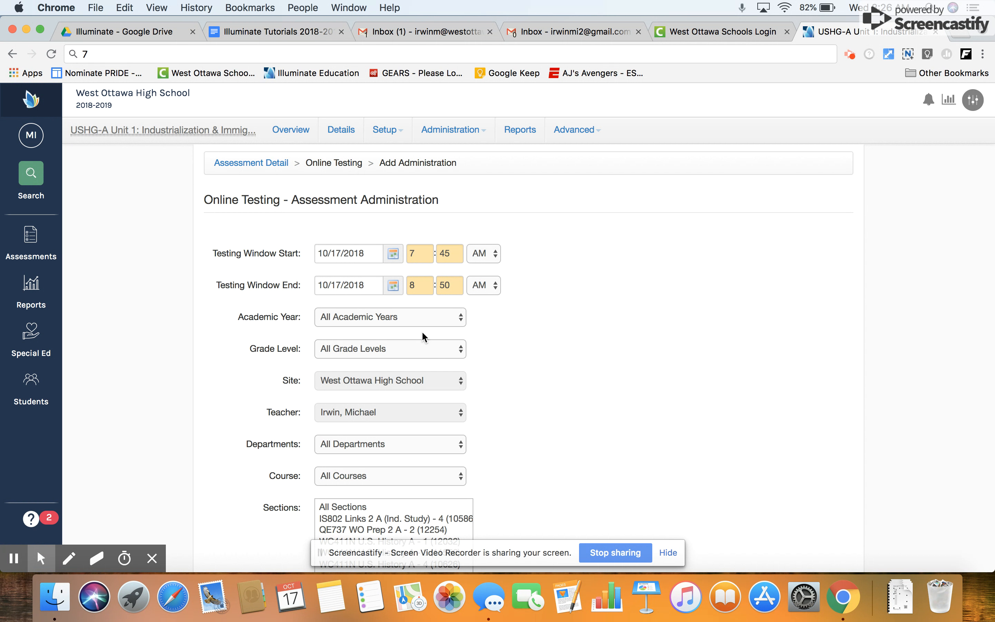
scroll("down", 3)
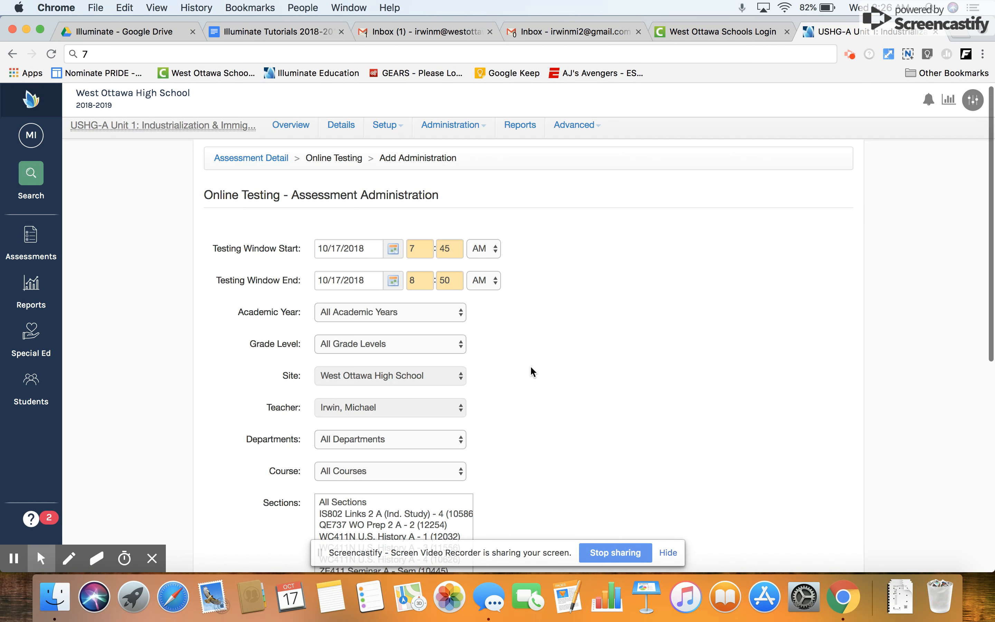
scroll("down", 3)
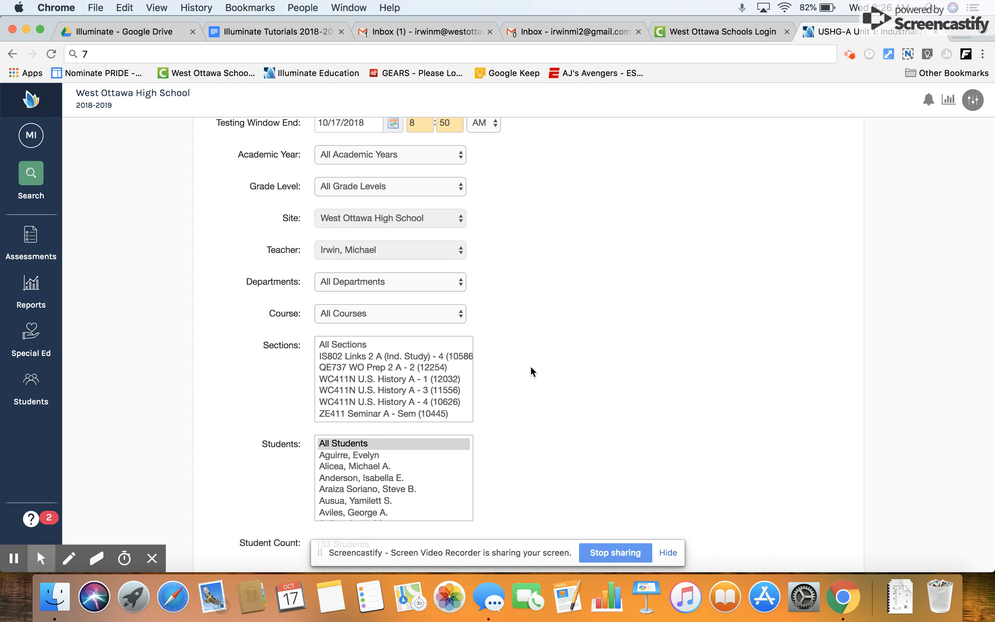
Limit the administration to section WC411N U.S. History A - 1 (12032), 31 students
left_click(385, 379)
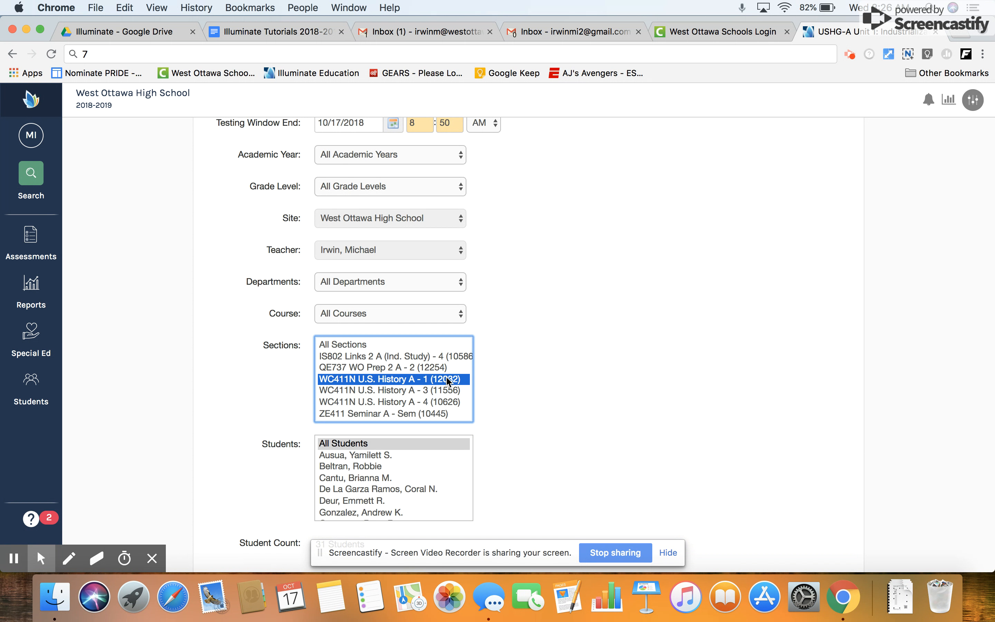
mouse_move(424, 416)
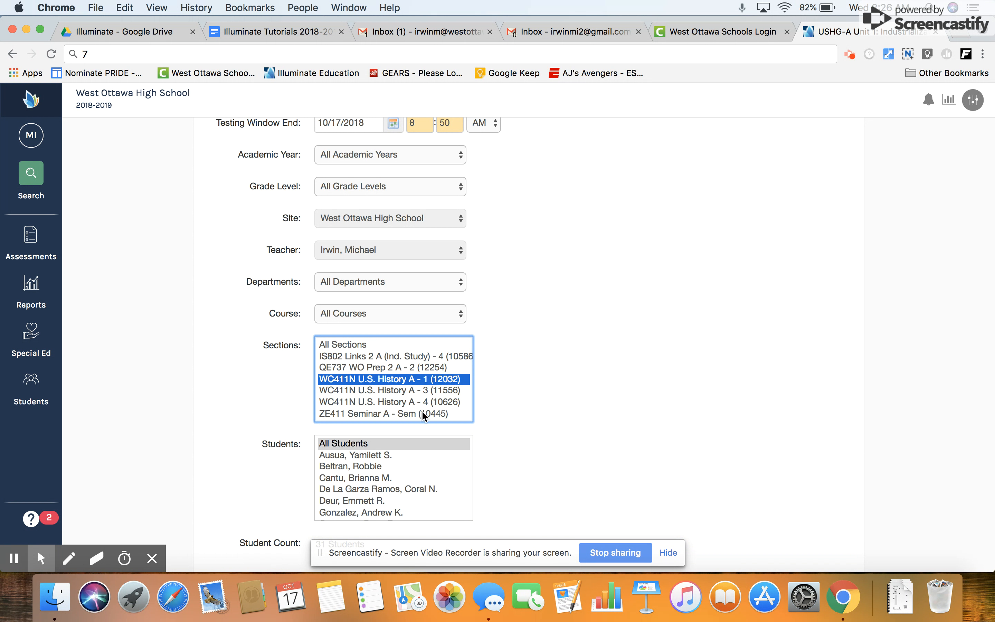
mouse_move(528, 346)
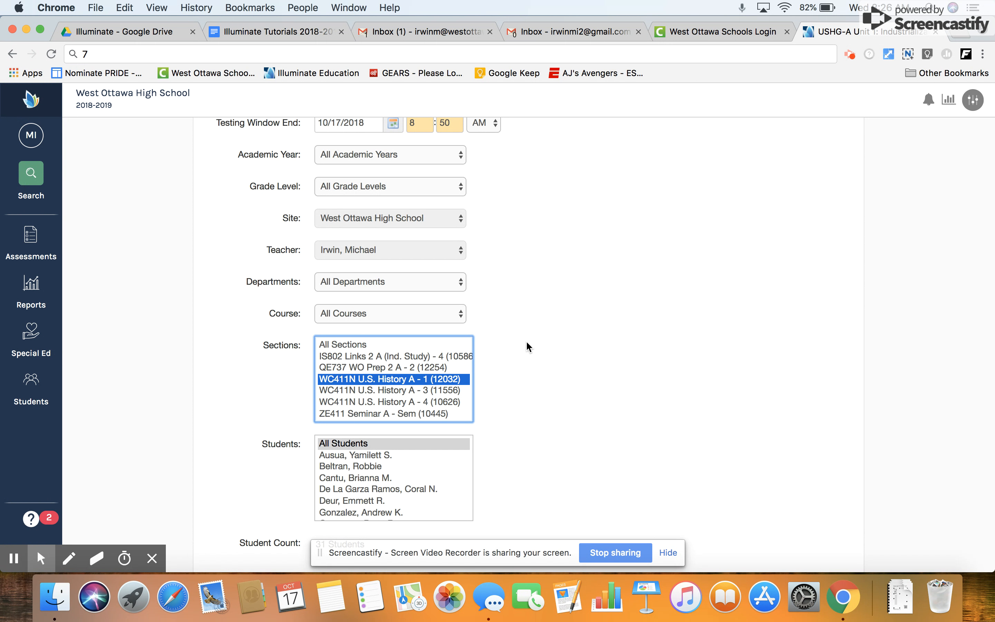
scroll("up", 3)
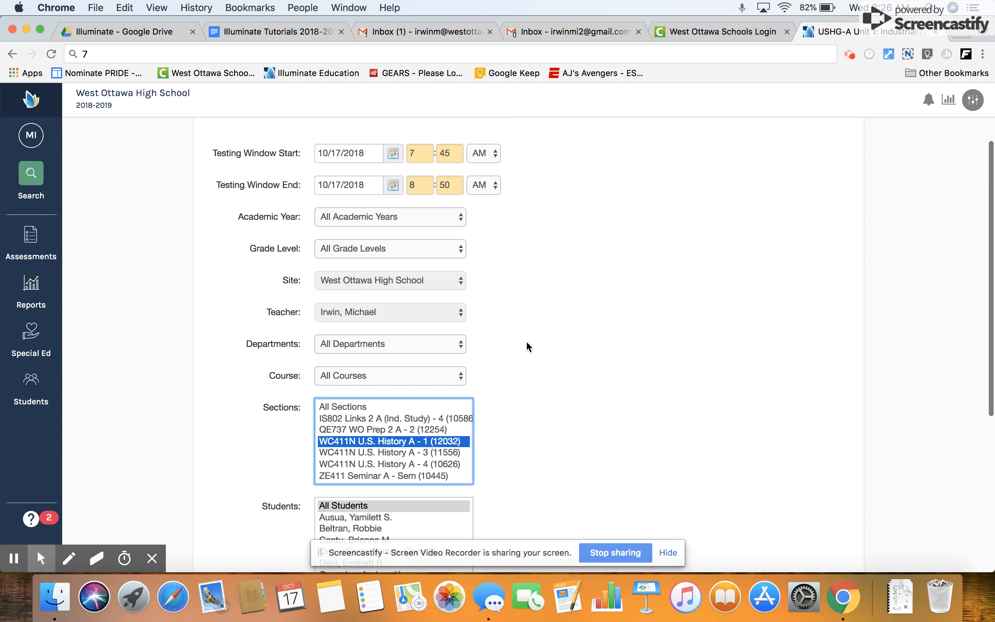
mouse_move(460, 147)
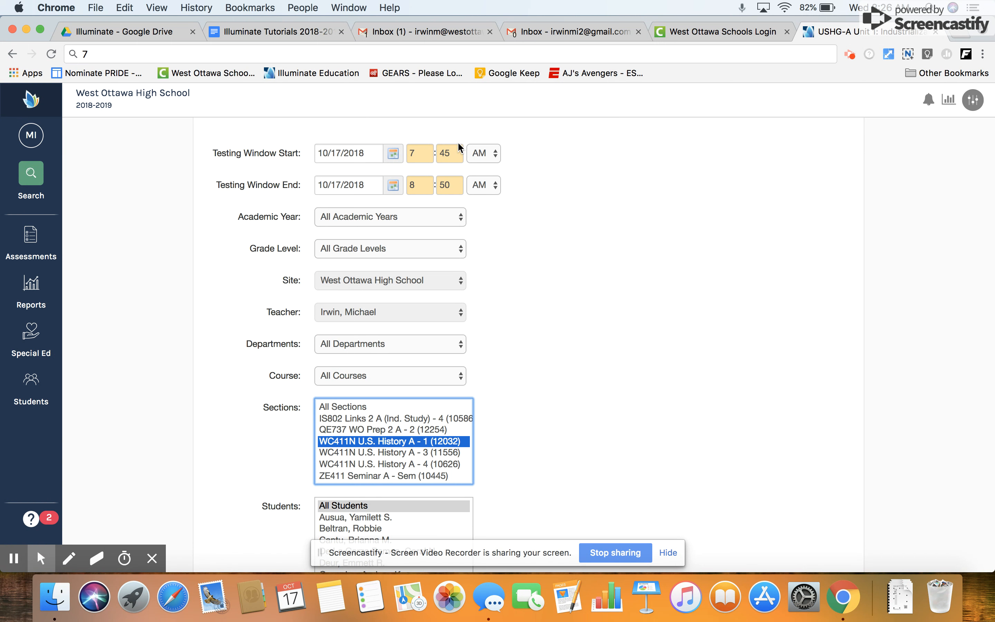
mouse_move(454, 202)
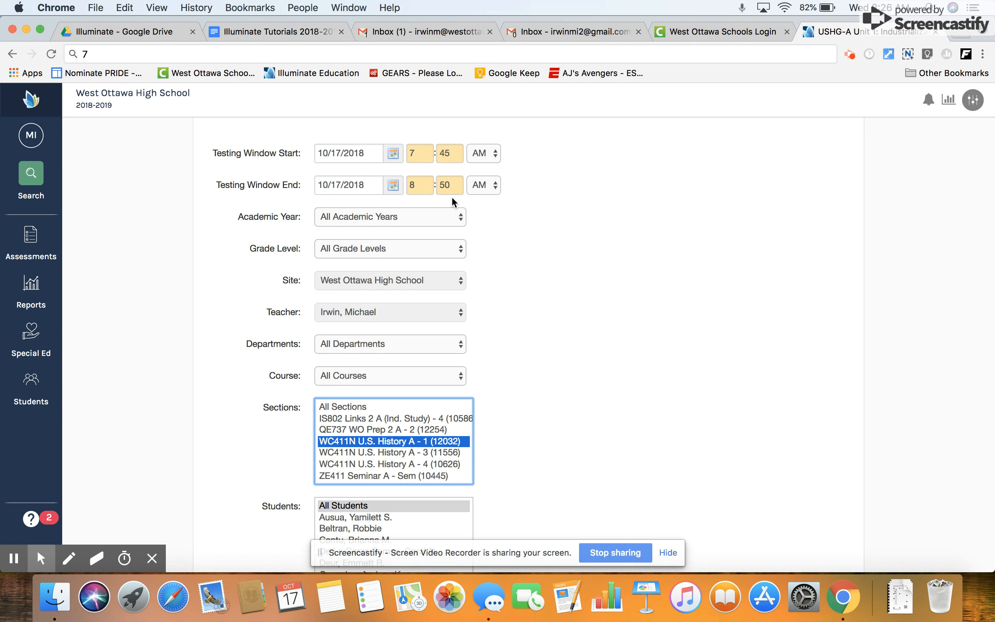
scroll("down", 3)
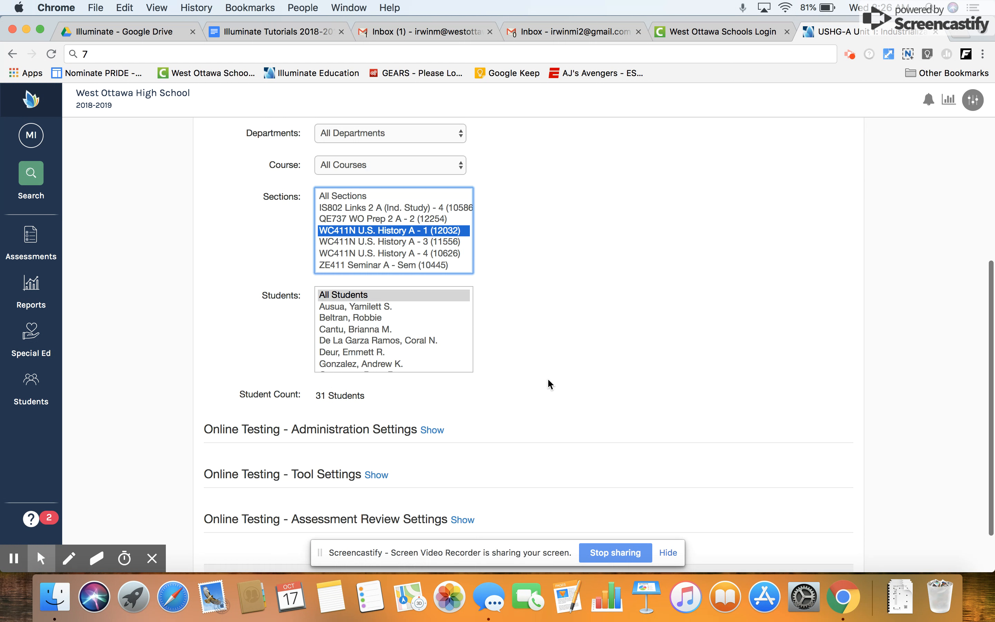
scroll("down", 3)
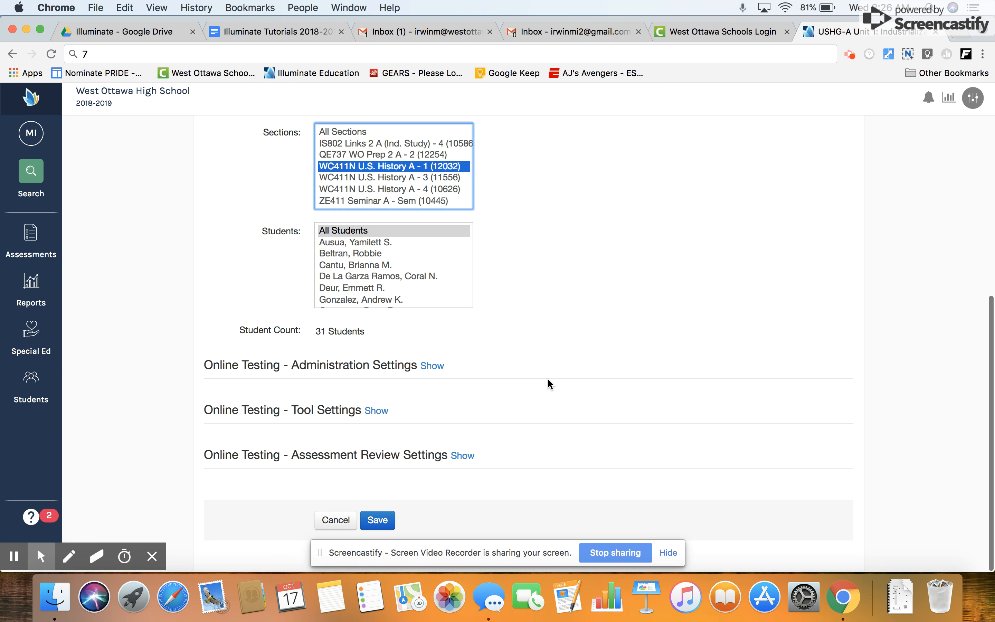
left_click(432, 365)
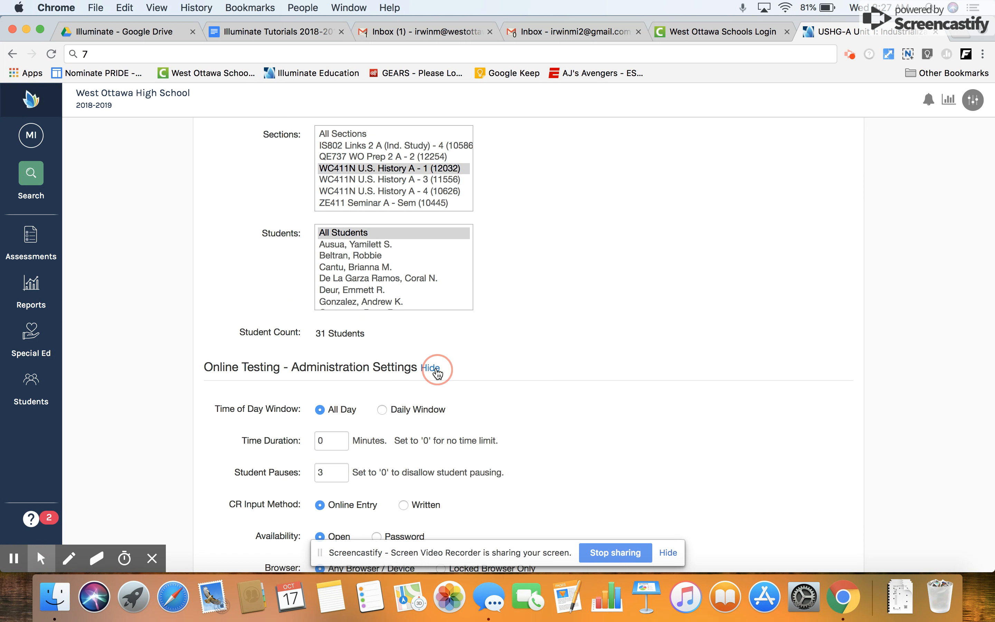
scroll("down", 3)
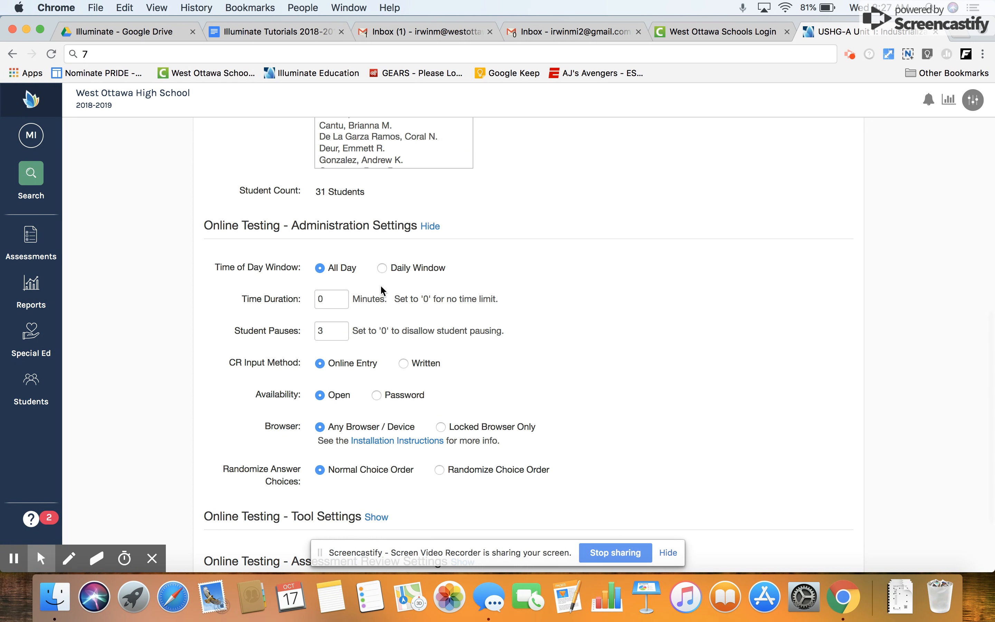
mouse_move(317, 255)
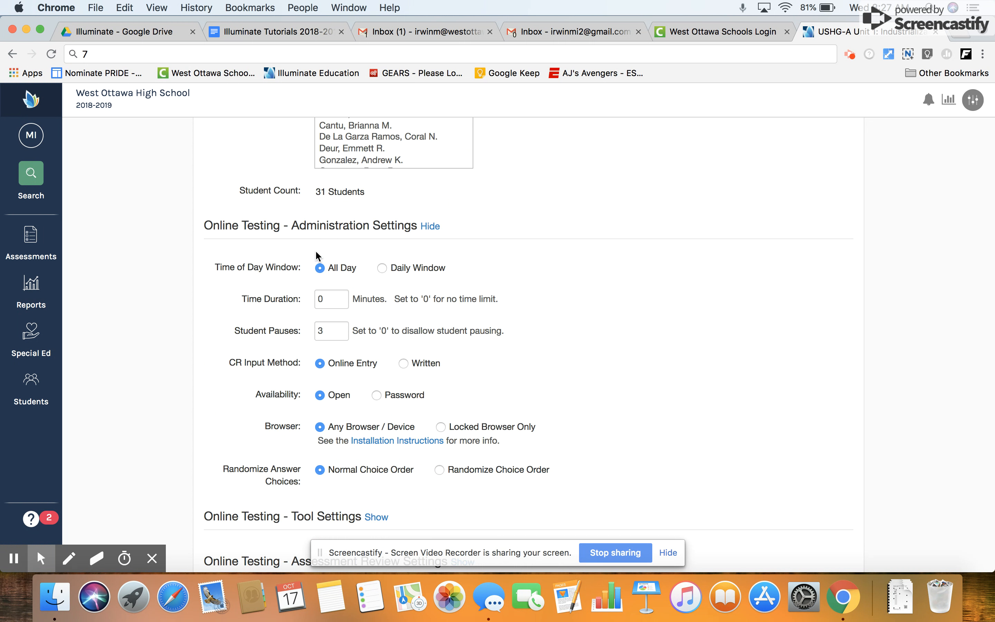
mouse_move(326, 311)
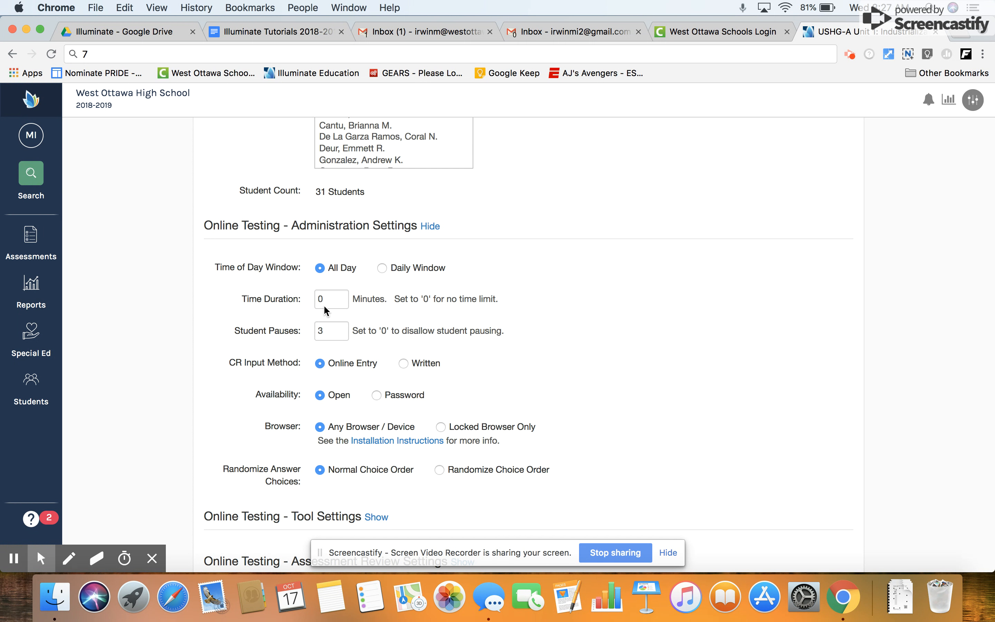
mouse_move(383, 402)
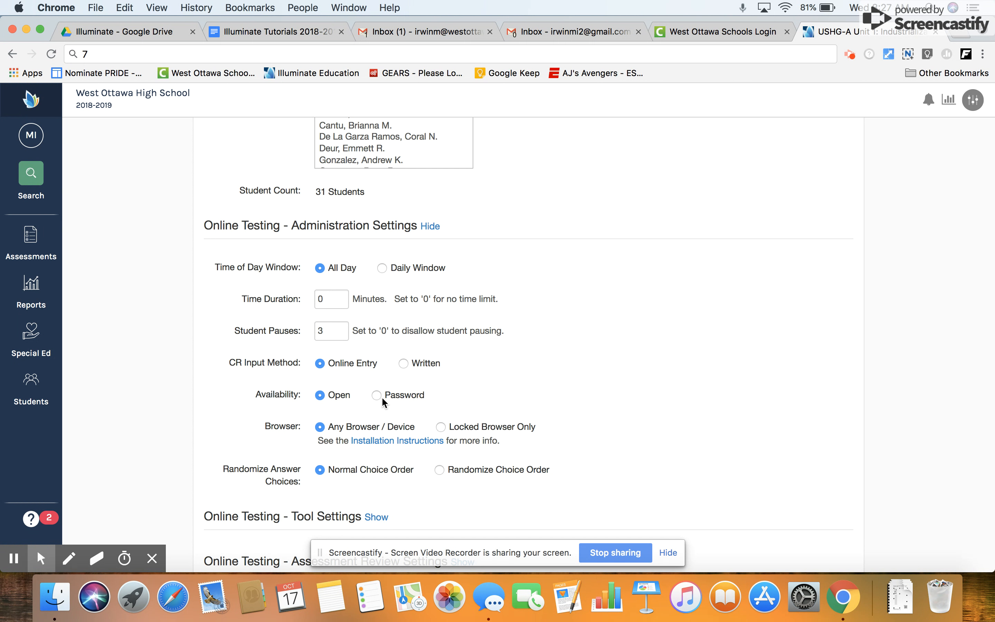
left_click(378, 394)
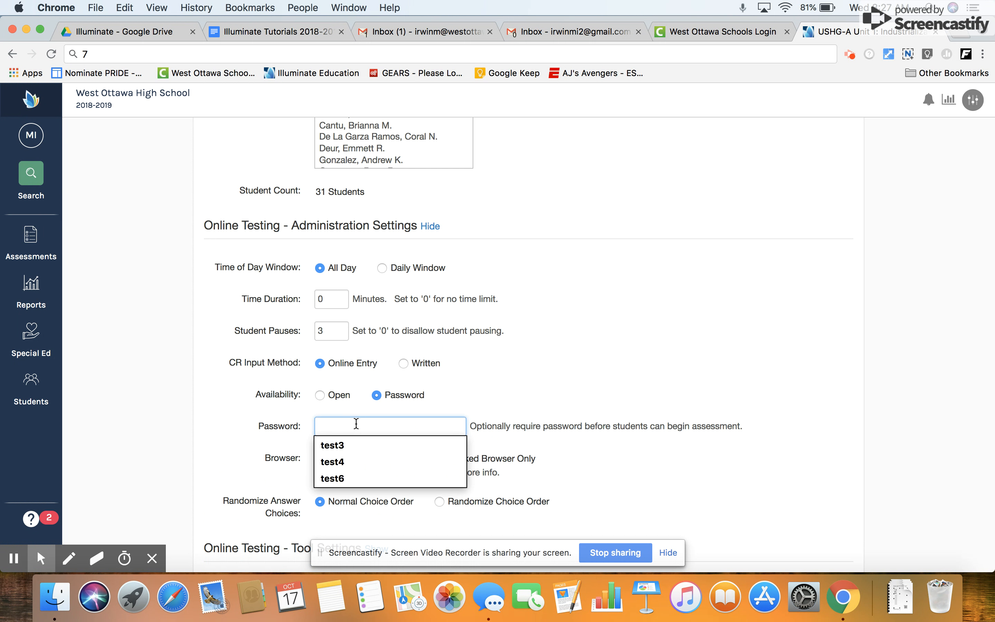
type("test")
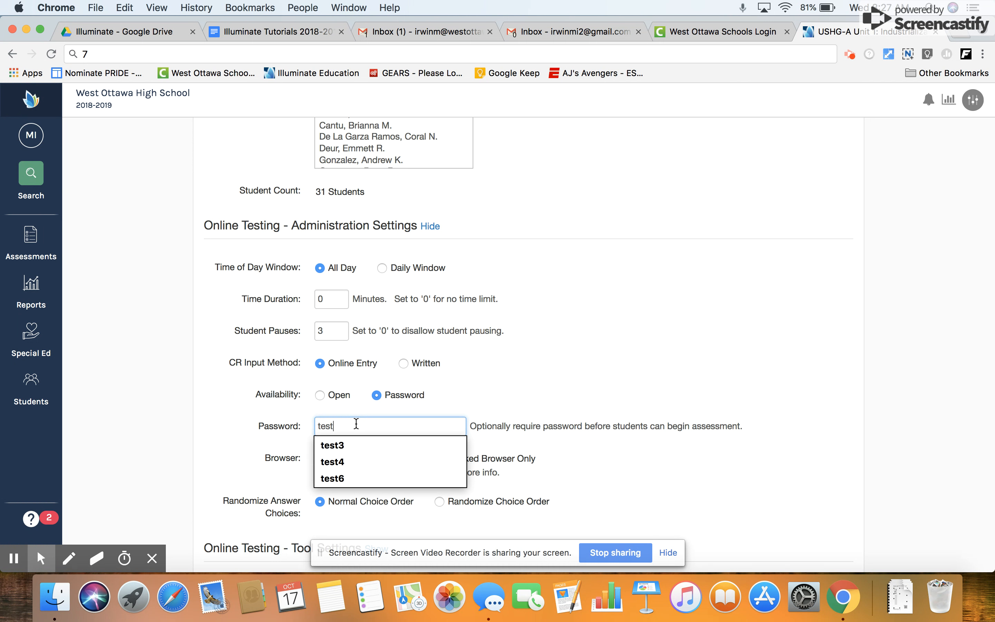
type("1")
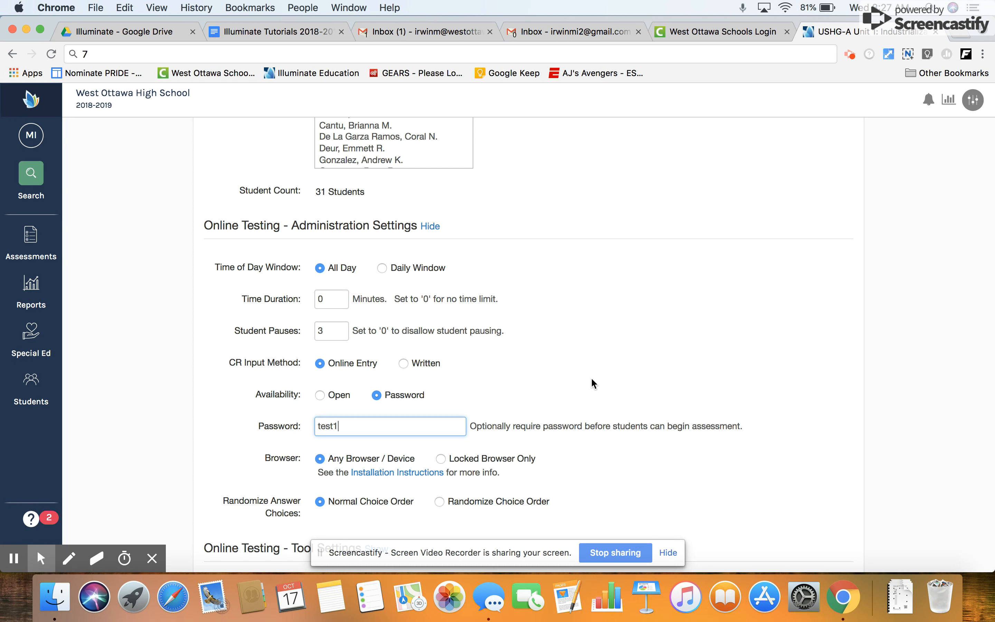
mouse_move(377, 474)
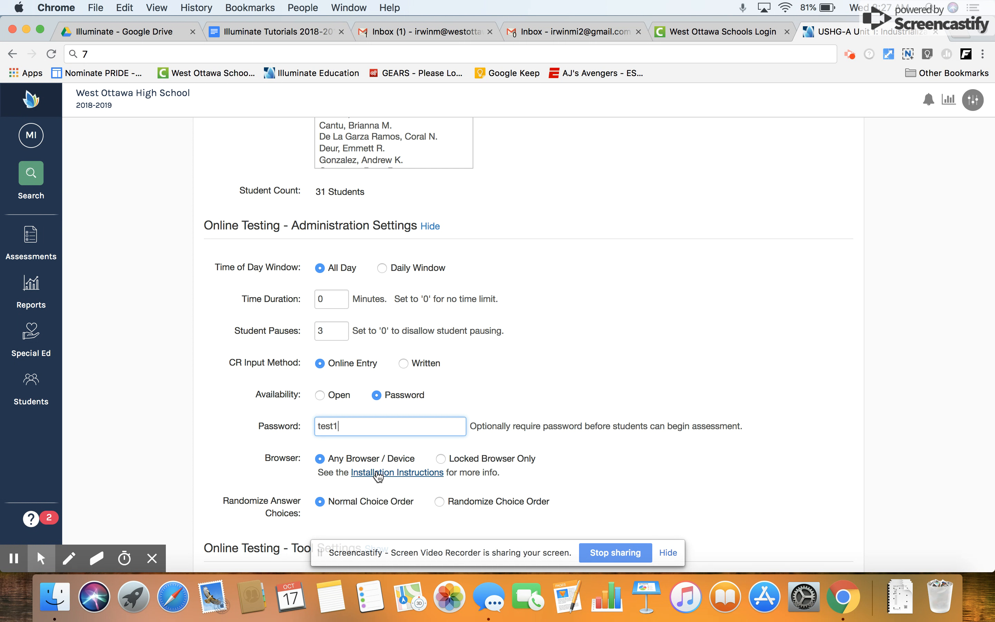
scroll("down", 3)
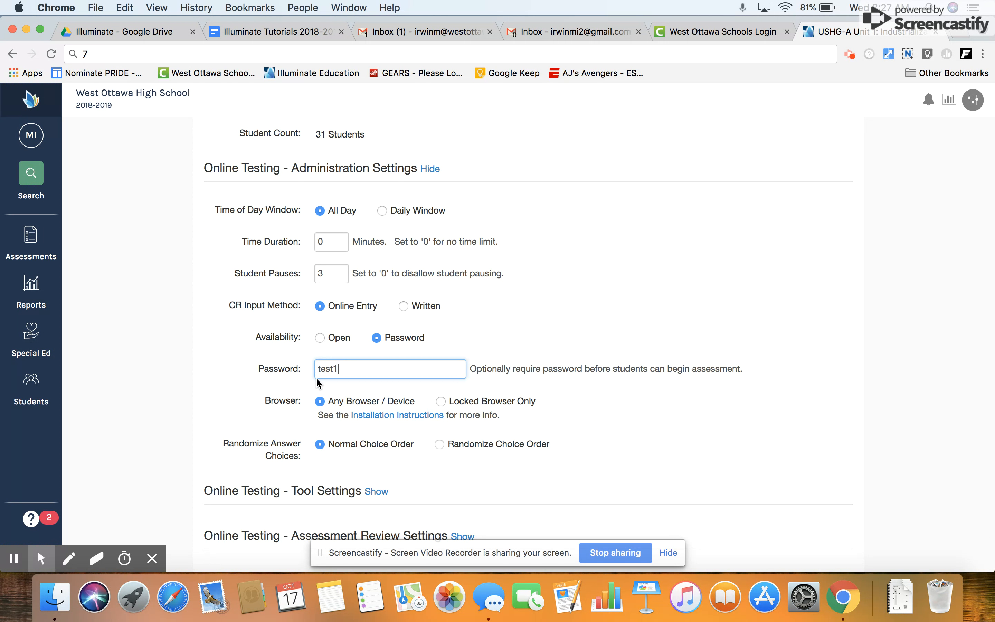
mouse_move(418, 404)
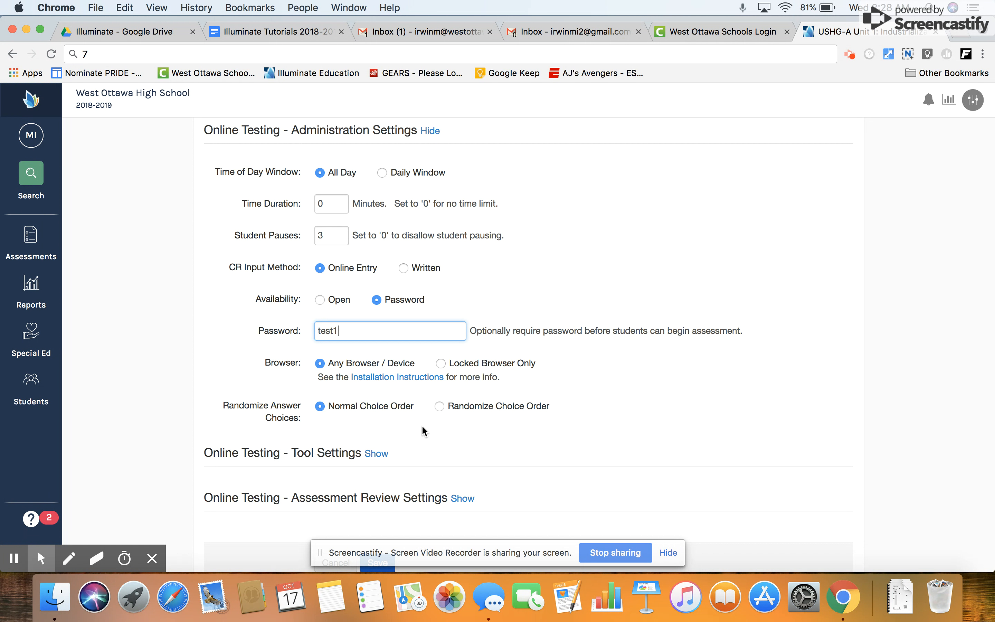
Expand the Online Testing tool settings and review notepad, strike-through and other tool options
left_click(376, 453)
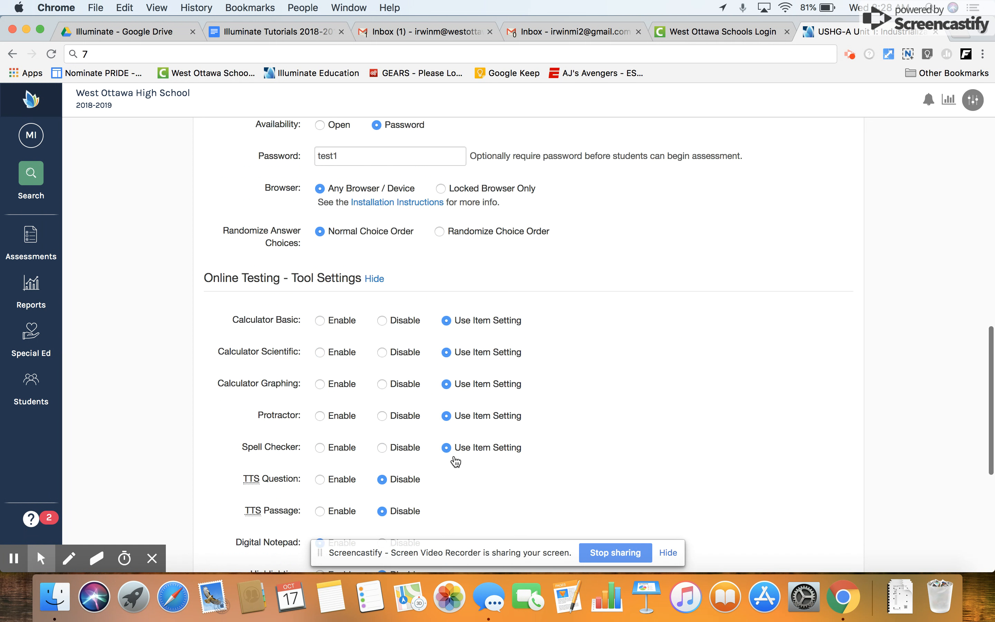
scroll("down", 3)
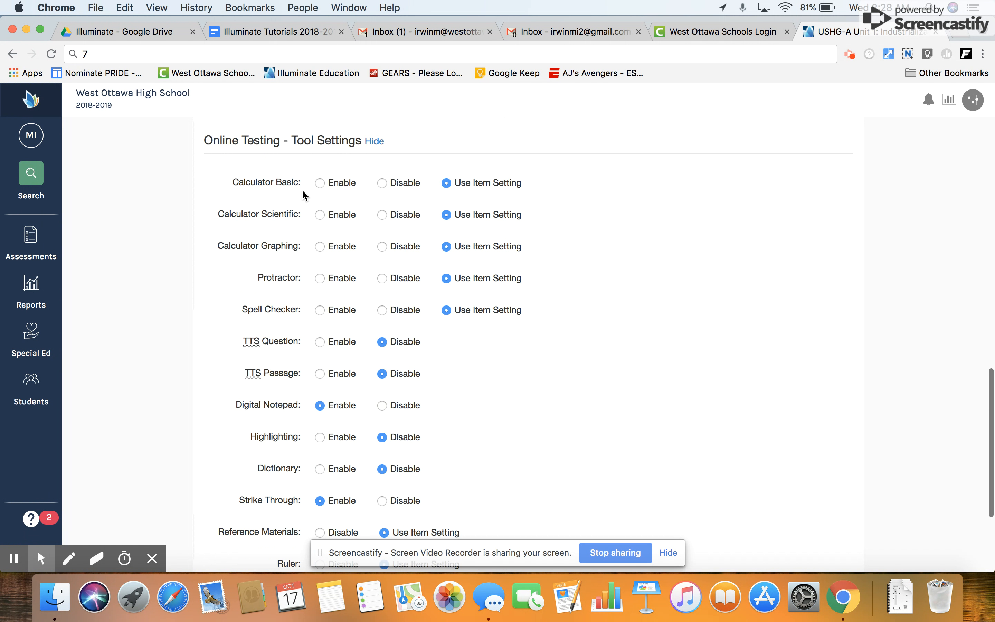
mouse_move(409, 178)
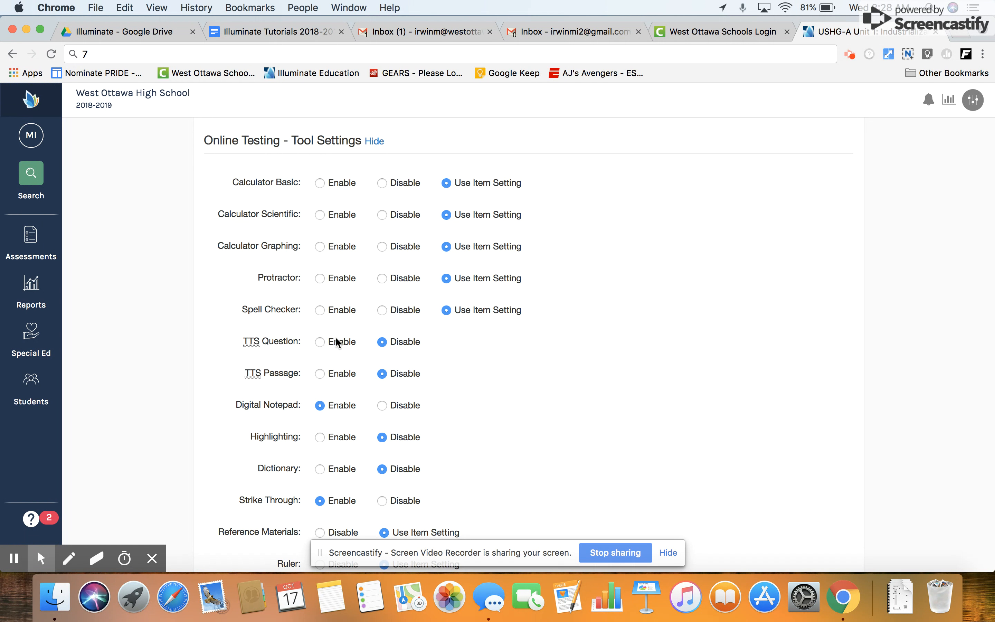
scroll("down", 3)
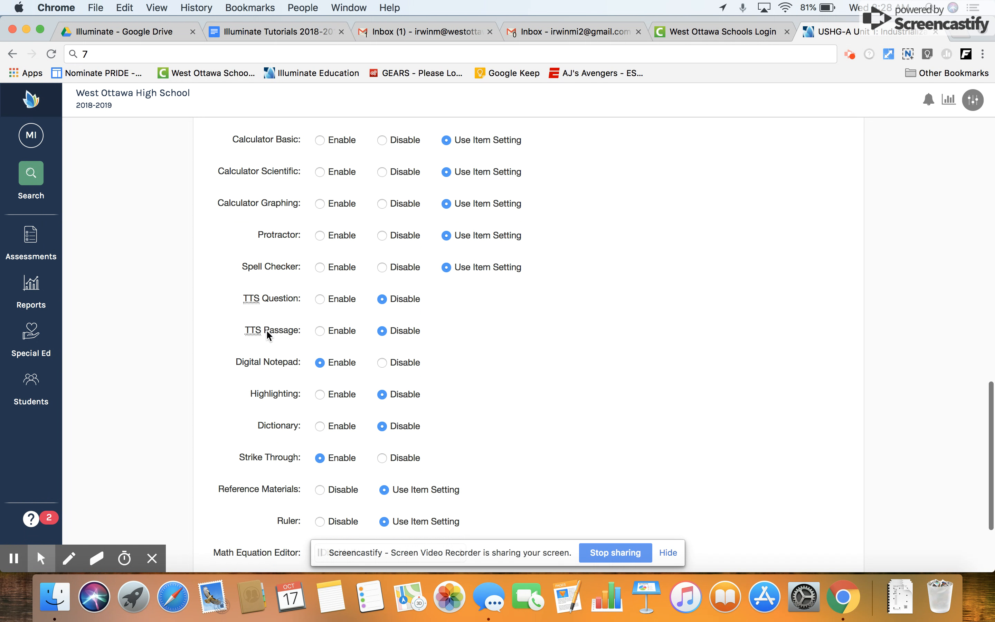
mouse_move(262, 343)
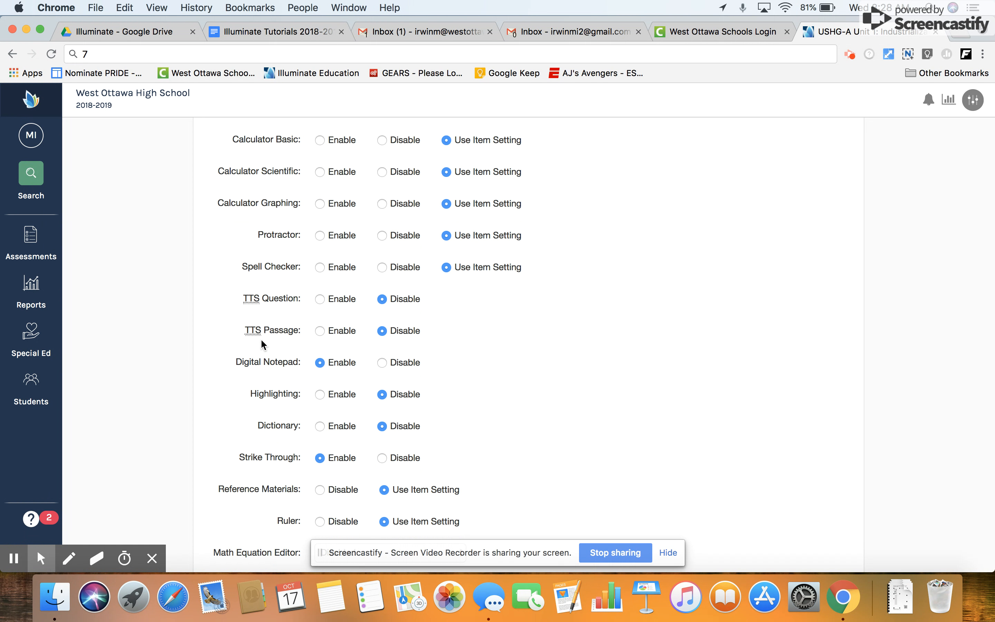
mouse_move(285, 336)
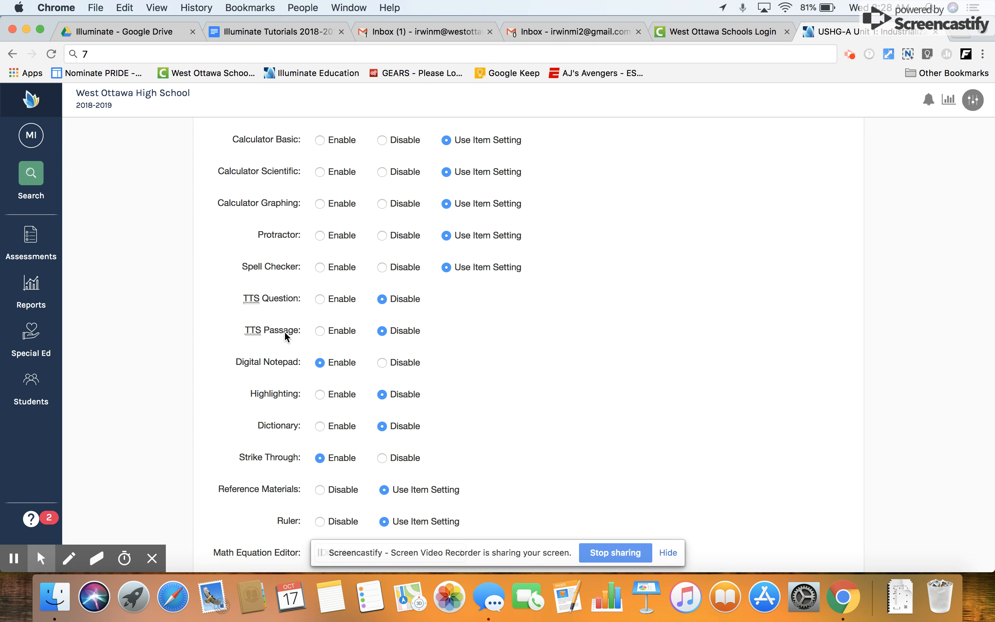
mouse_move(327, 360)
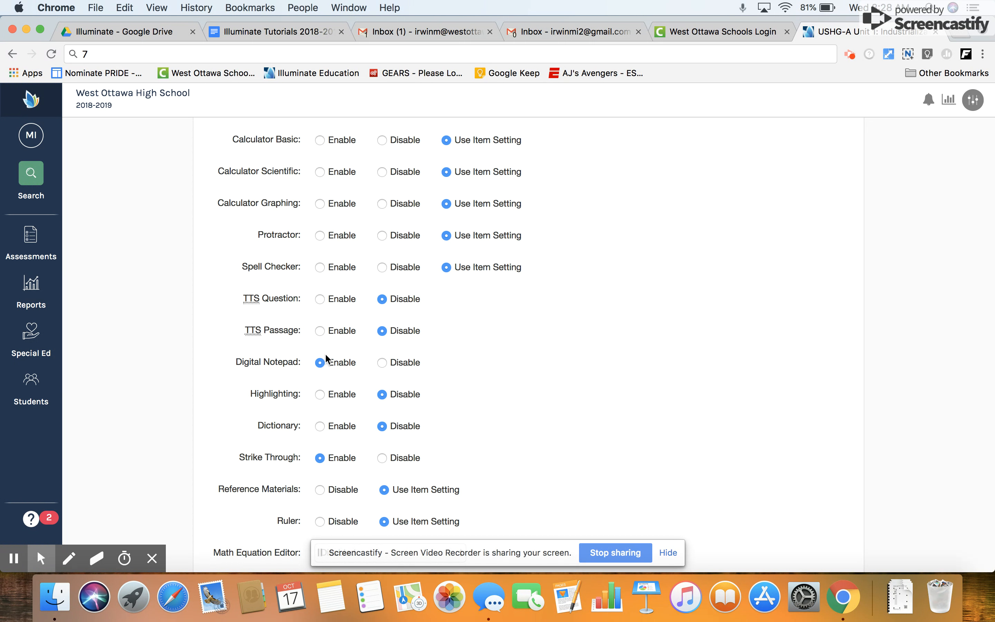
scroll("down", 3)
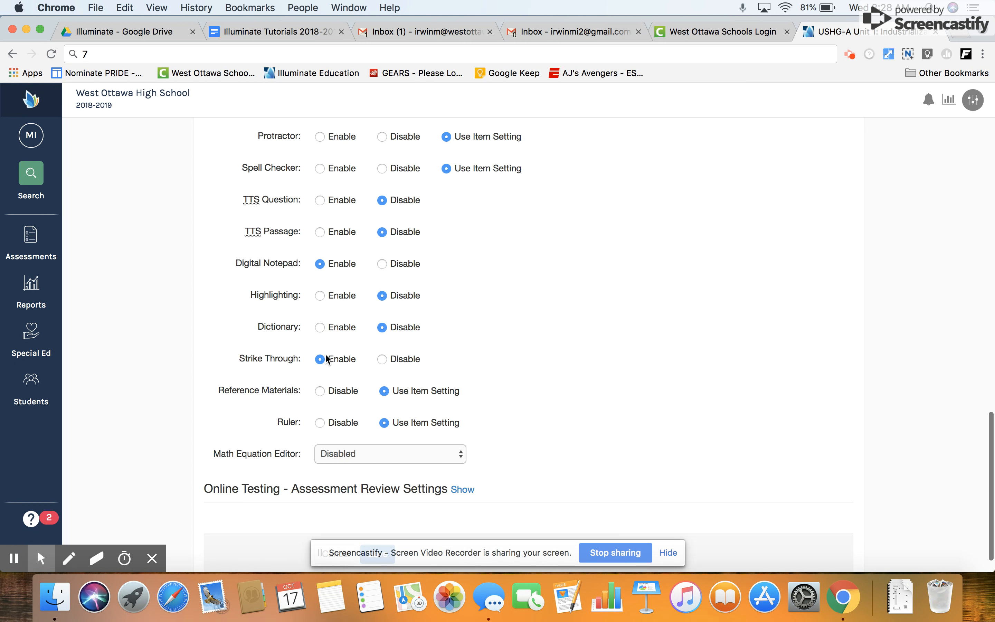
scroll("down", 3)
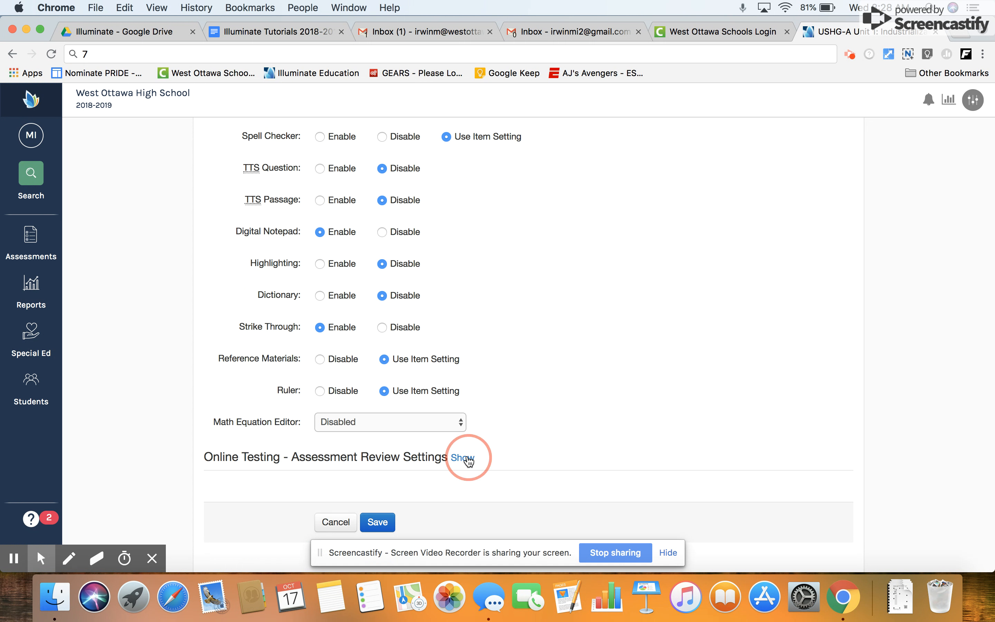
Reveal the assessment review settings with results hidden, then save the administration
left_click(463, 457)
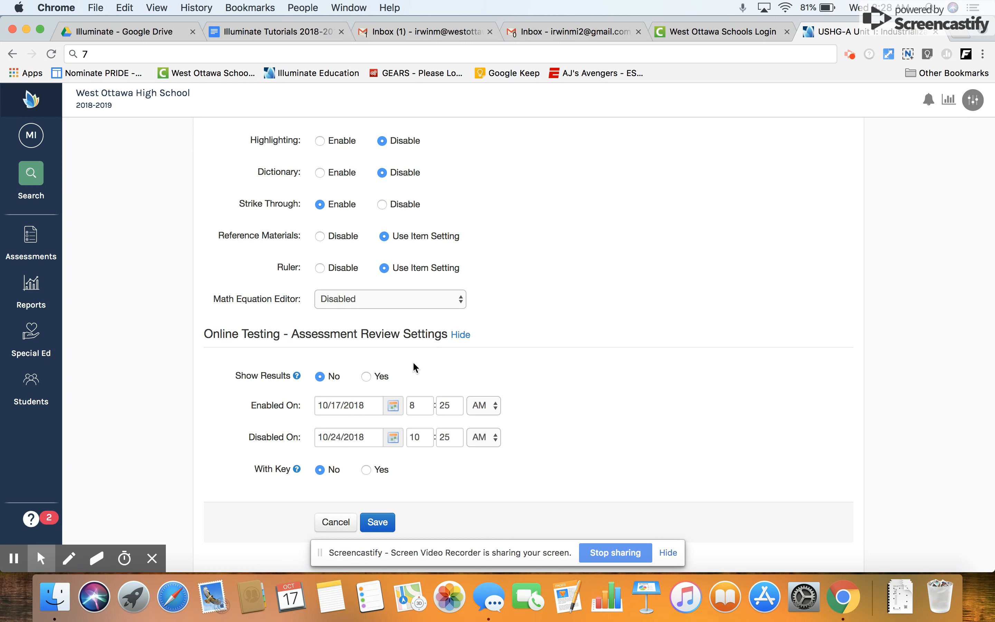
mouse_move(456, 462)
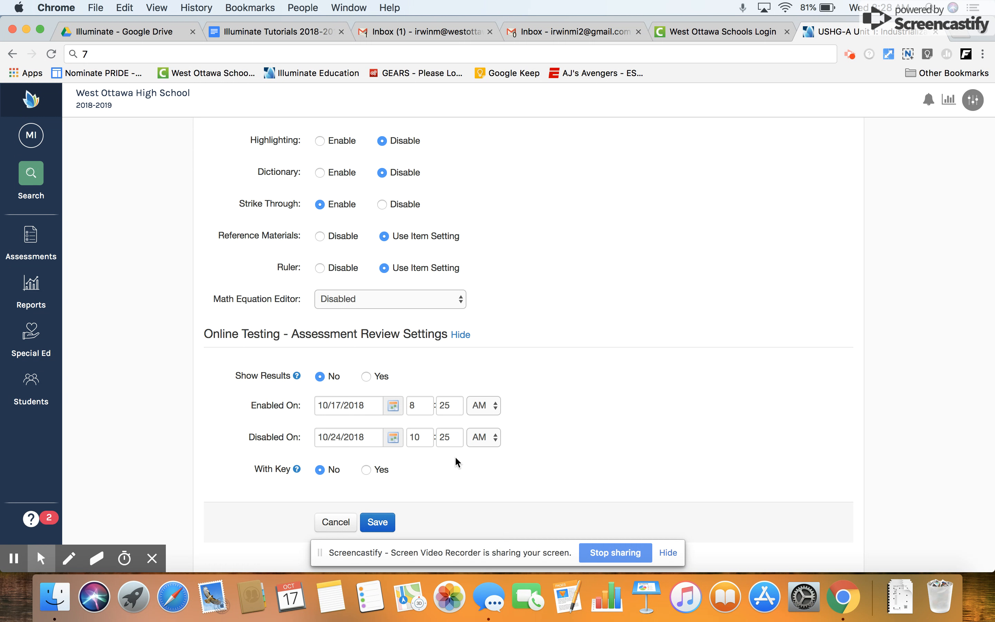
mouse_move(410, 425)
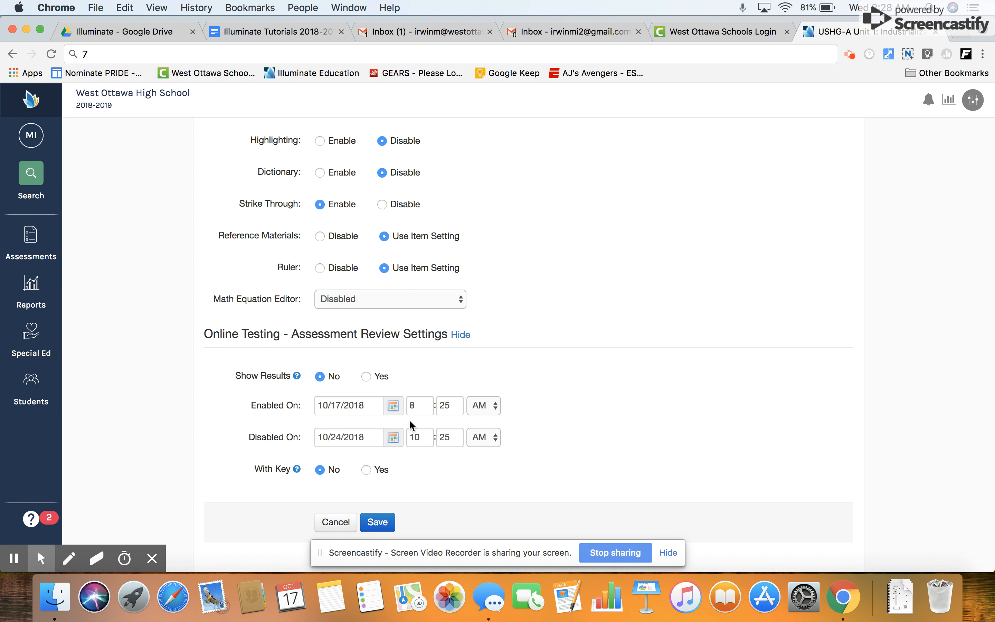
mouse_move(334, 486)
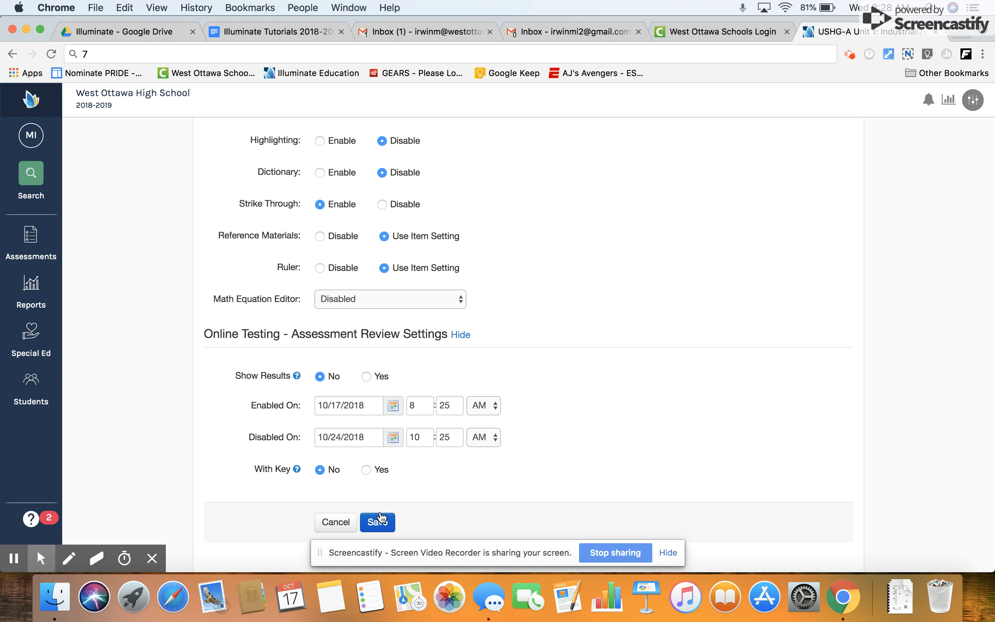
left_click(377, 522)
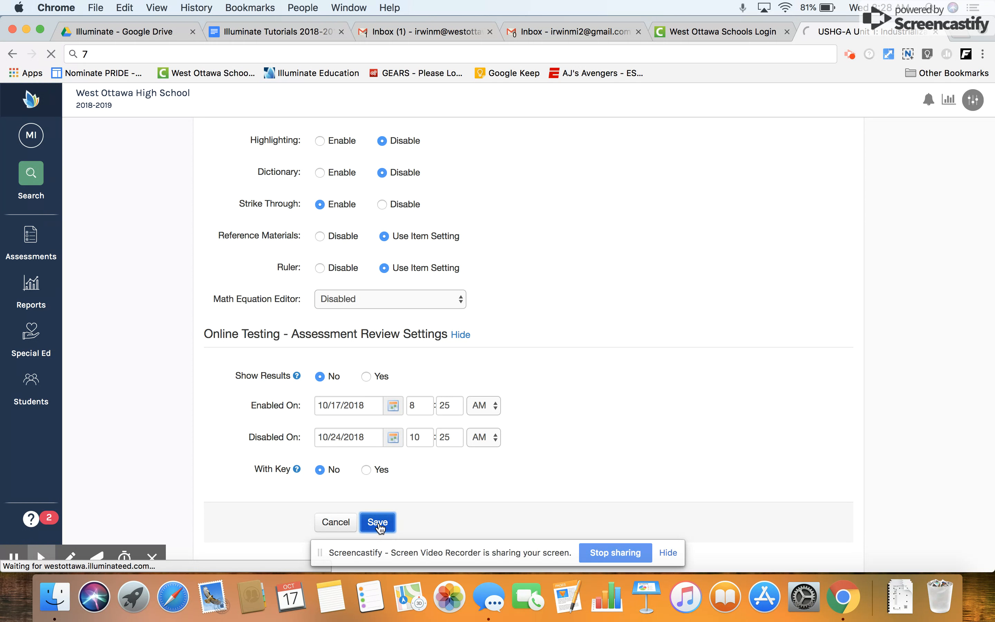
left_click(377, 522)
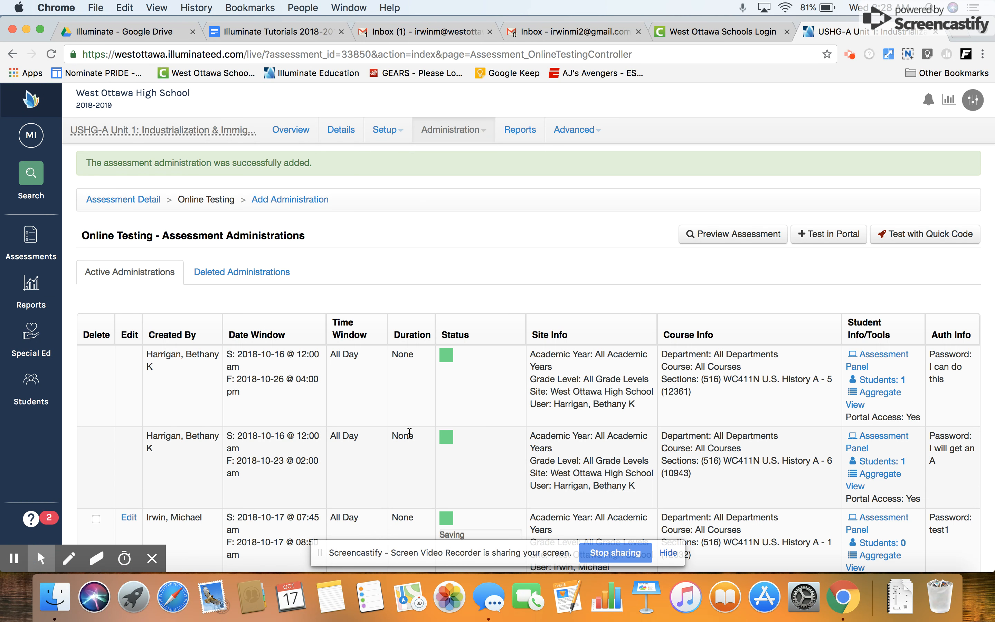
scroll("down", 3)
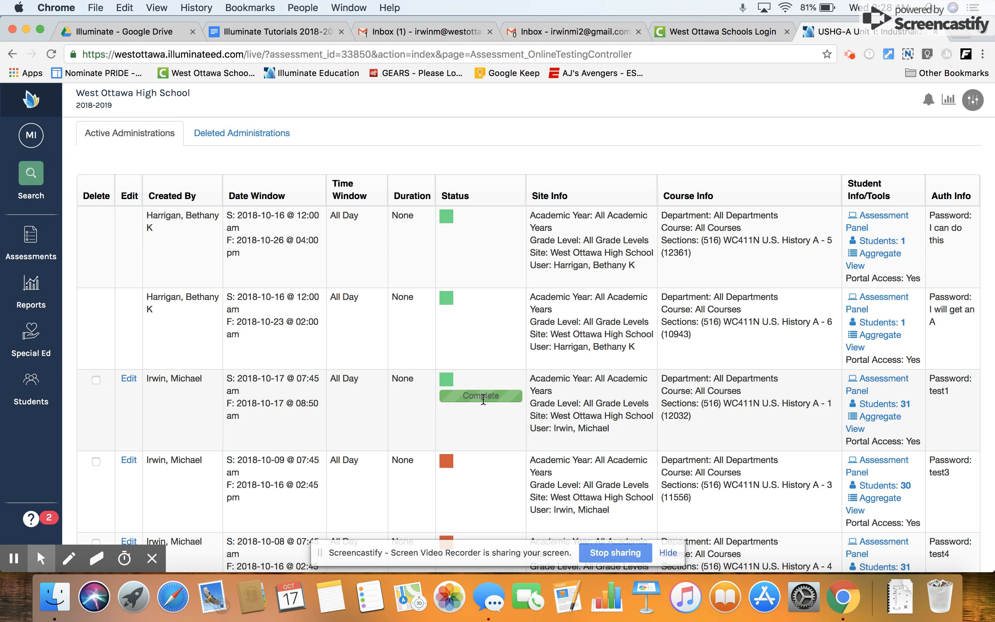
mouse_move(446, 383)
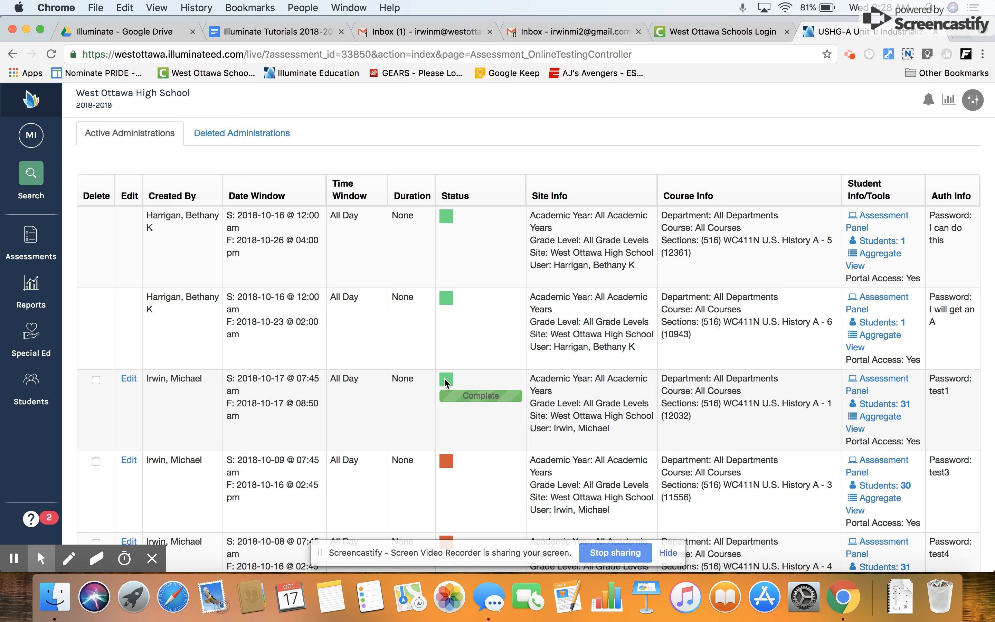
mouse_move(455, 390)
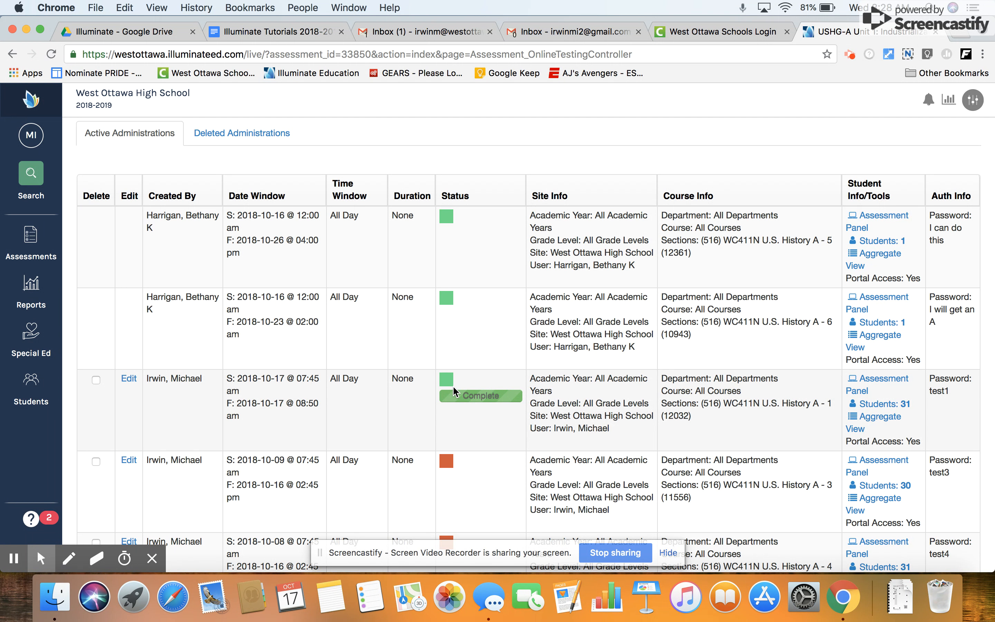
scroll("down", 3)
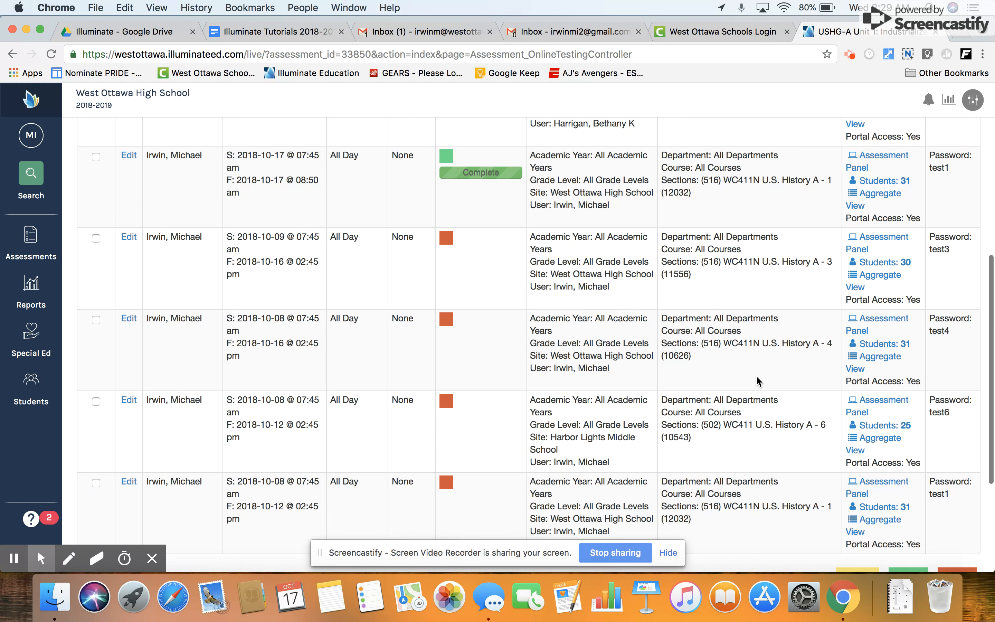
scroll("up", 3)
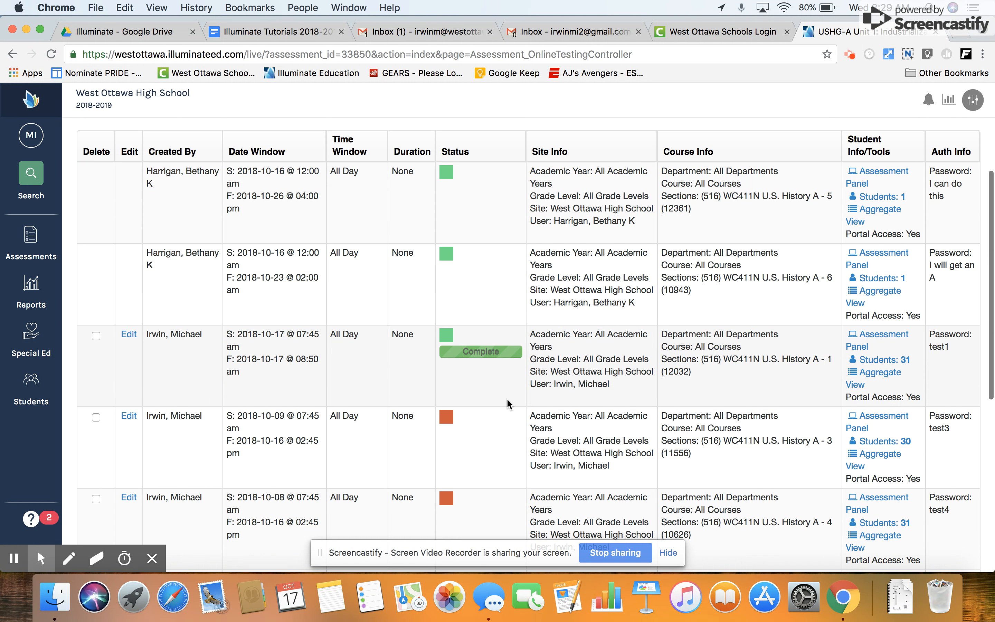
mouse_move(412, 368)
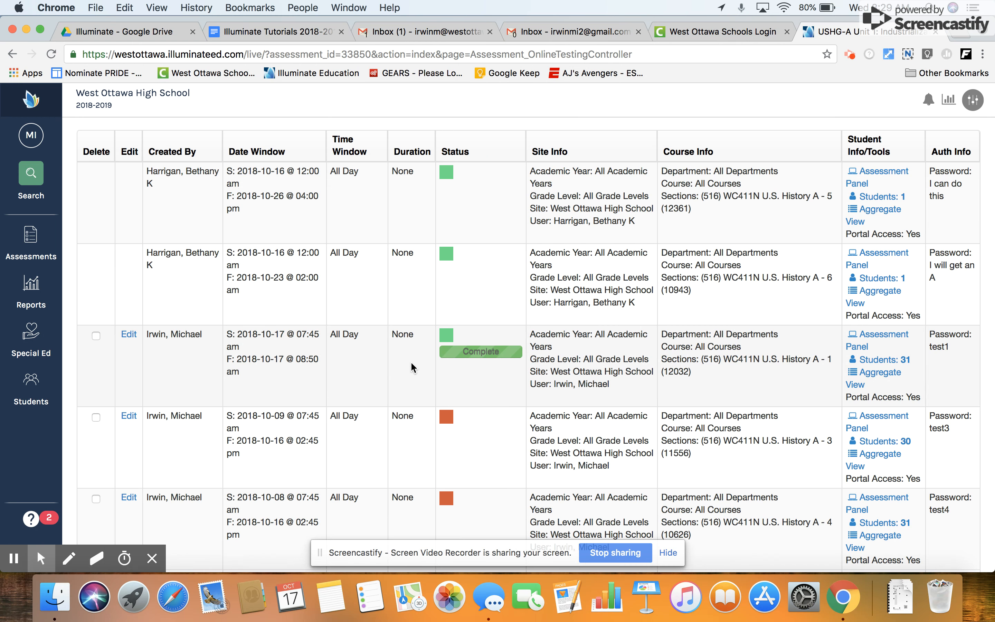